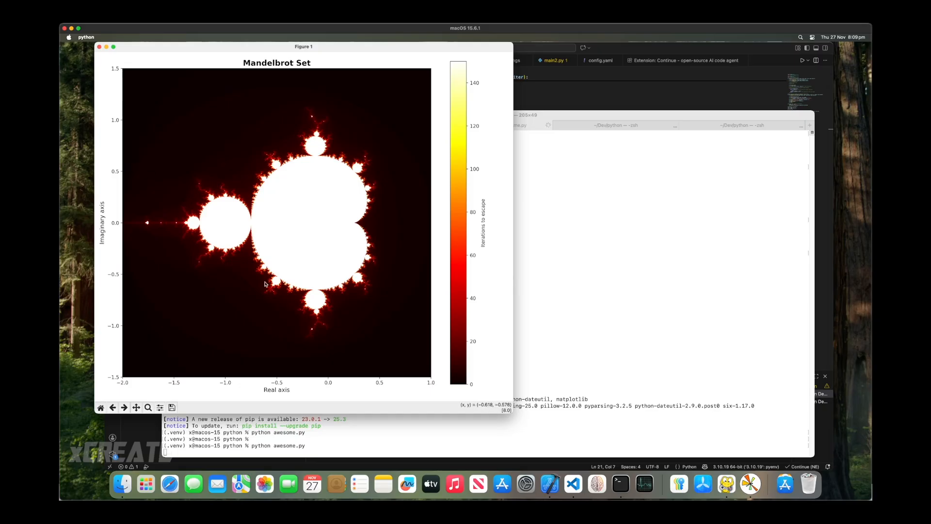
{"action": "mouse_move", "coordinate": [228, 223]}
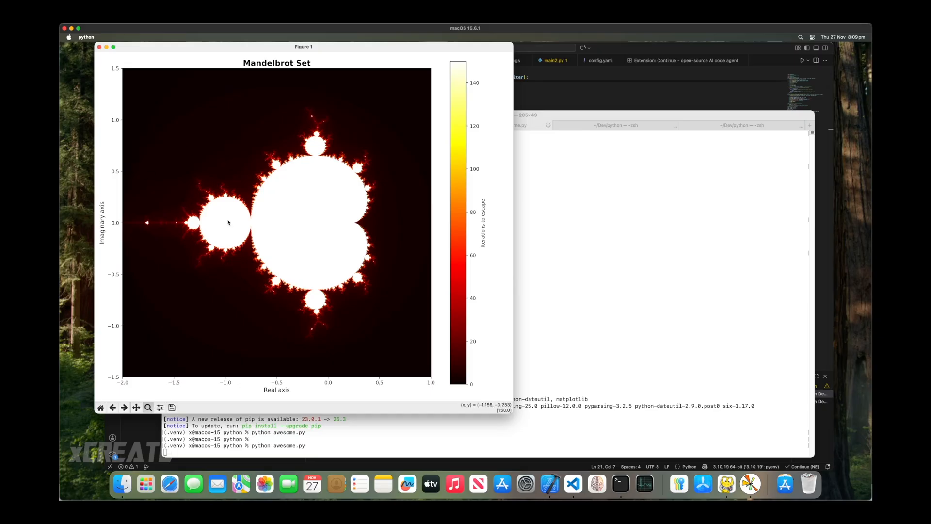